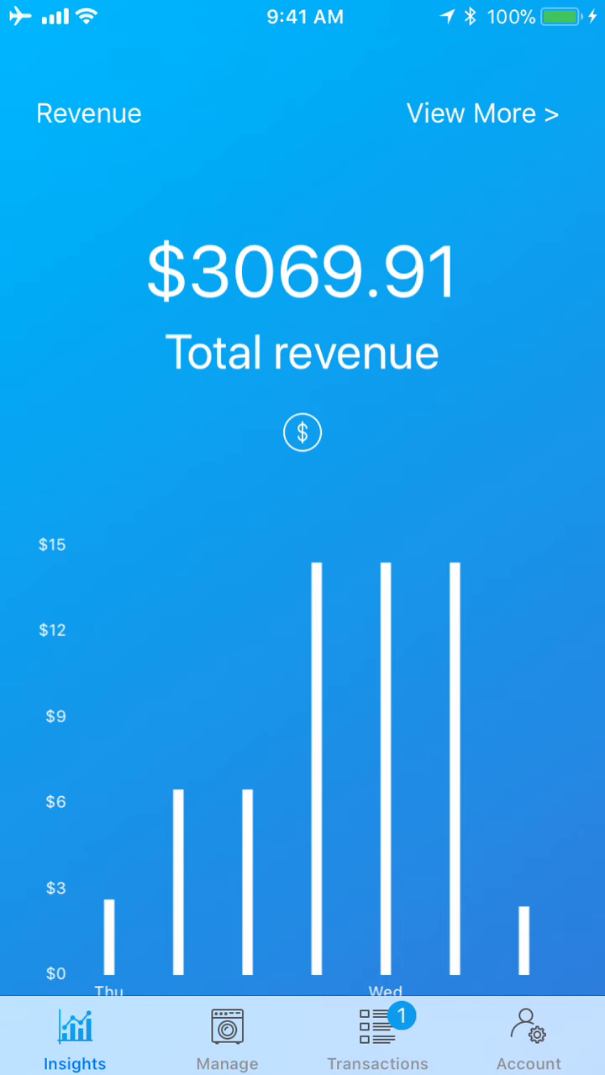
Step: Go to the Account screen showing the business balance, after glancing back at revenue Insights
left_click(527, 1038)
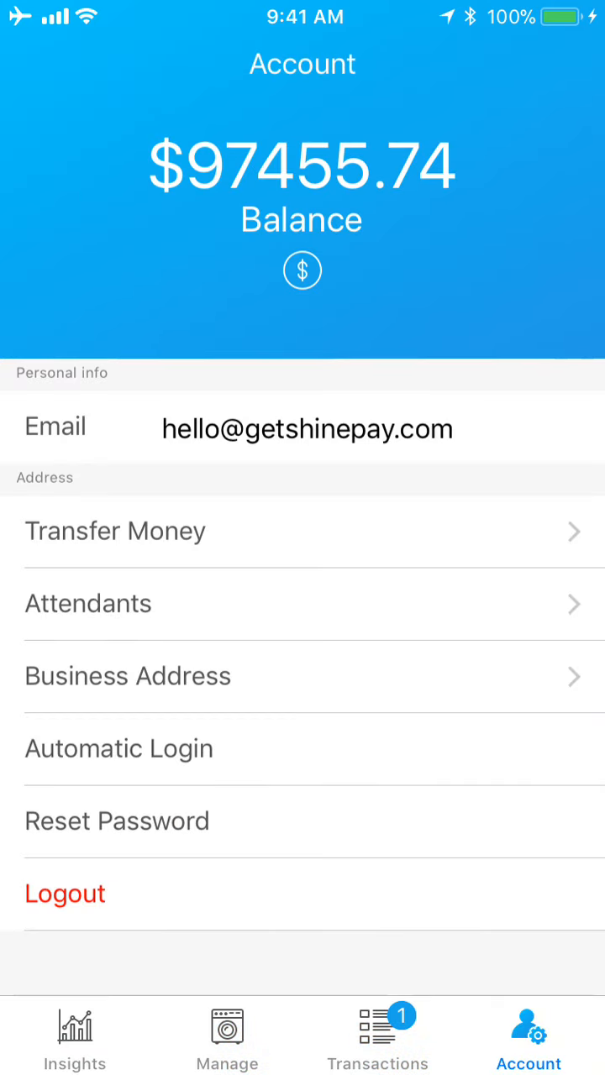
left_click(74, 1039)
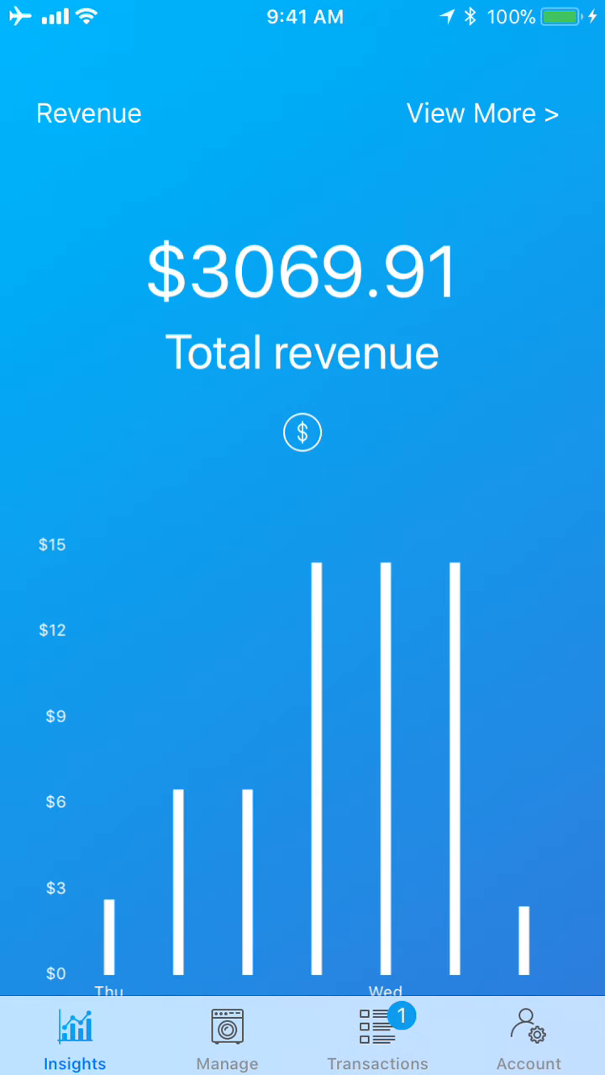
left_click(527, 1038)
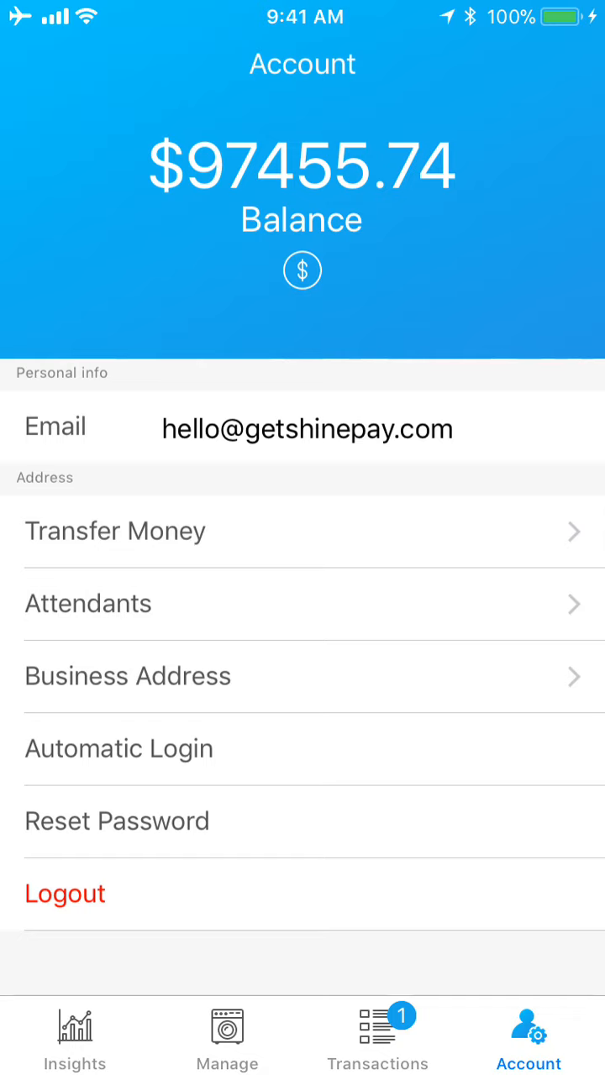
Step: Enter the Attendants page from the Account list, where an attendant can be added
left_click(88, 603)
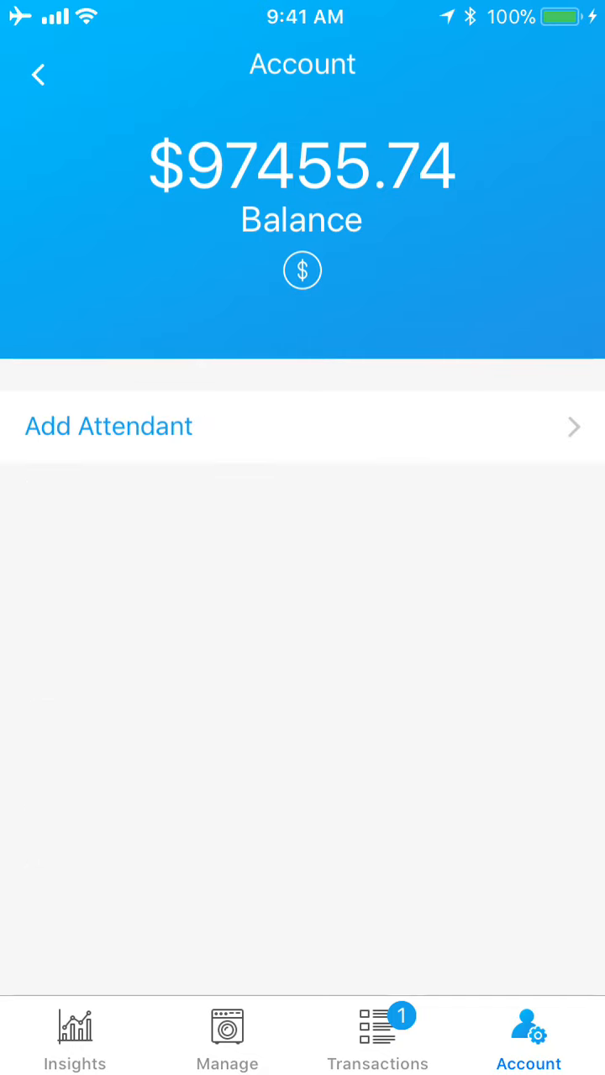
left_click(108, 427)
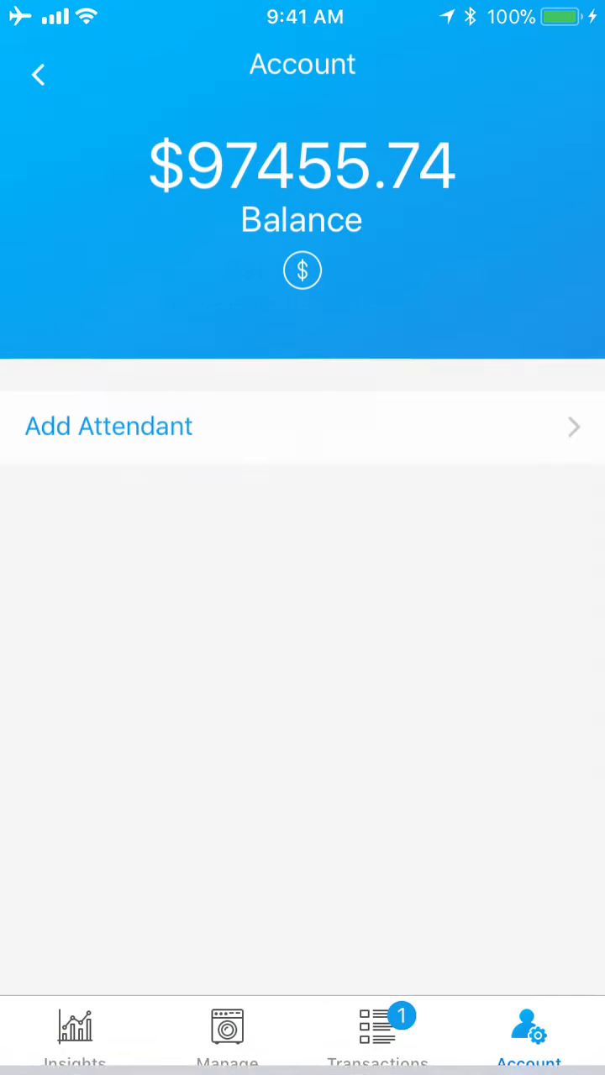
Step: Begin a new attendant and set the employee's last name 'Me'
left_click(107, 426)
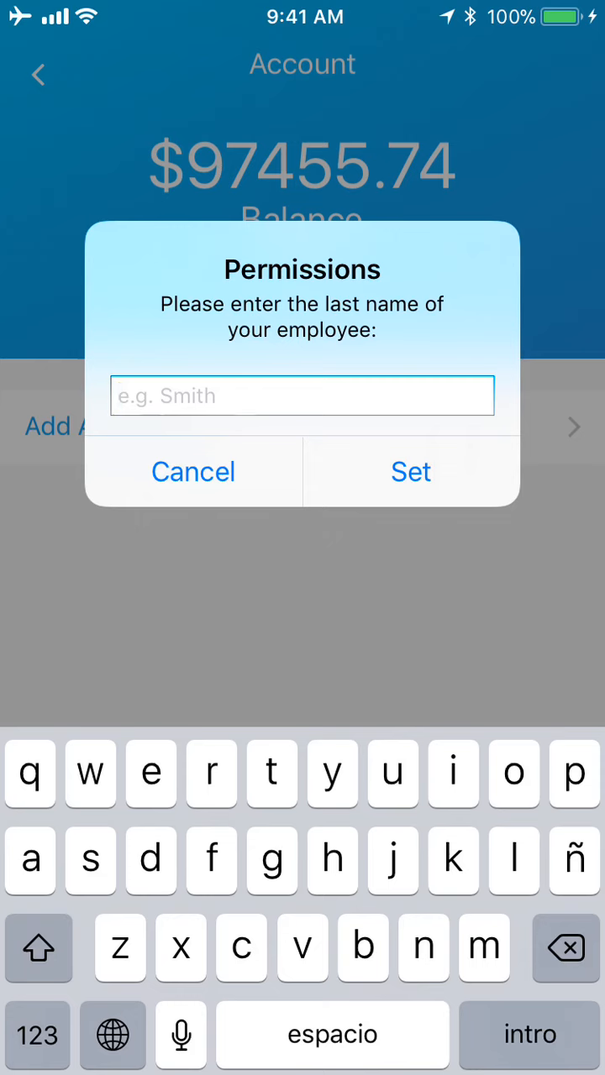
type("Melcer")
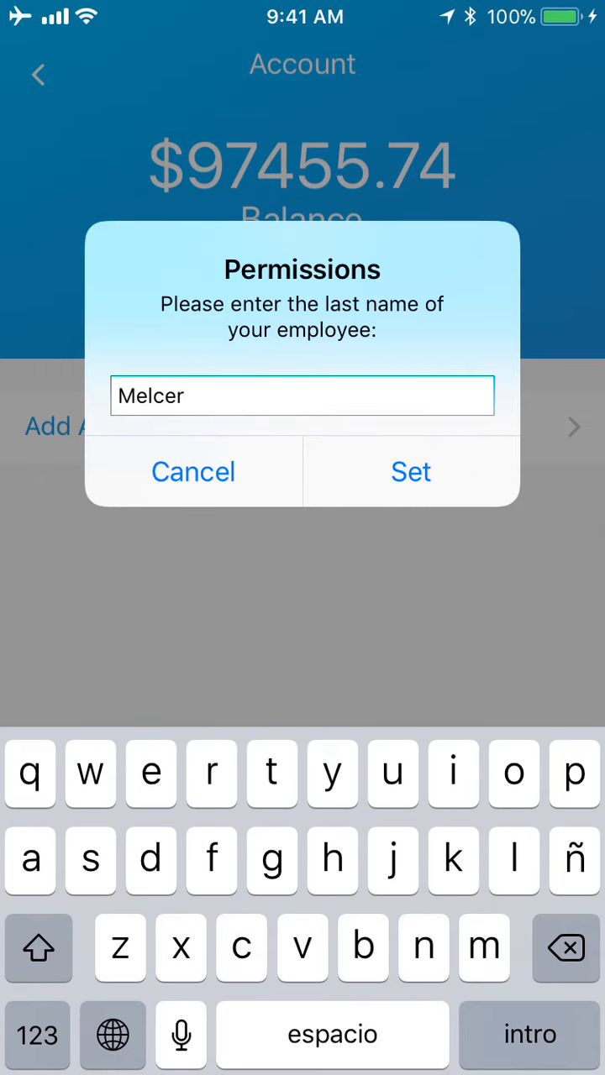
left_click(410, 470)
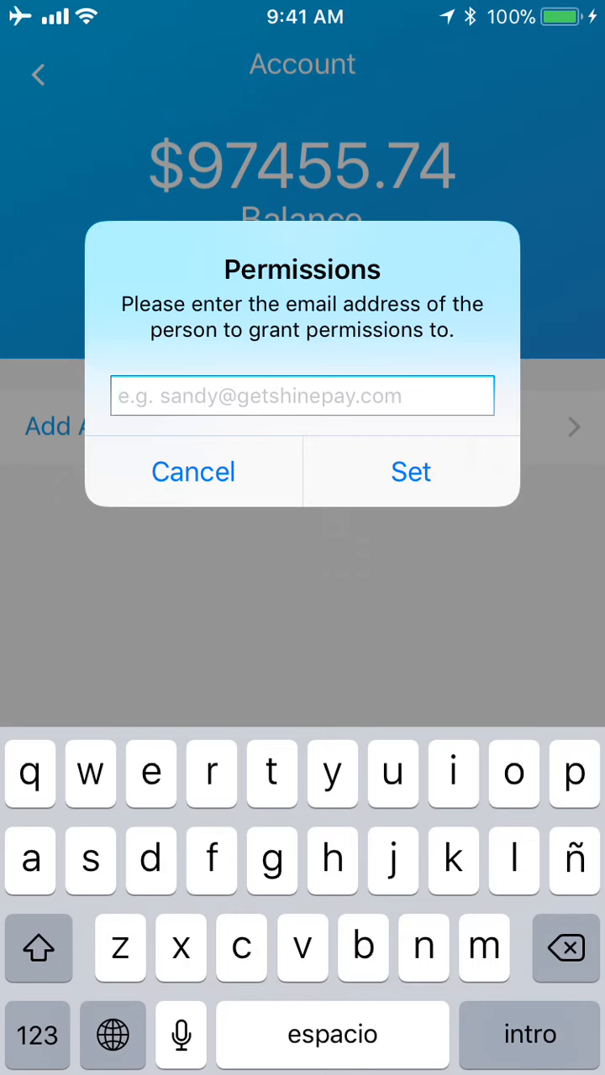
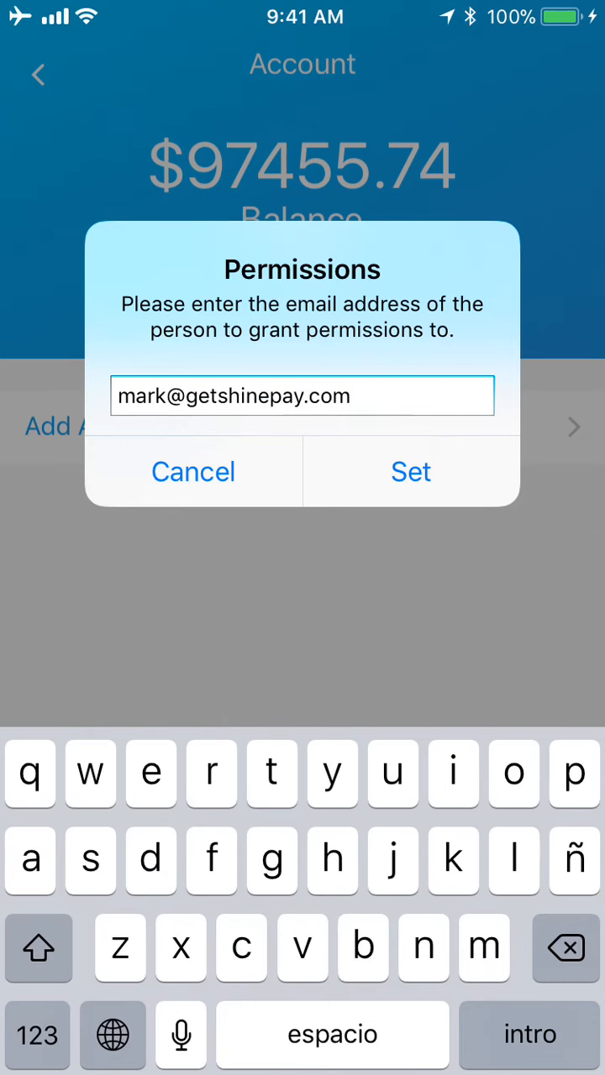
left_click(410, 471)
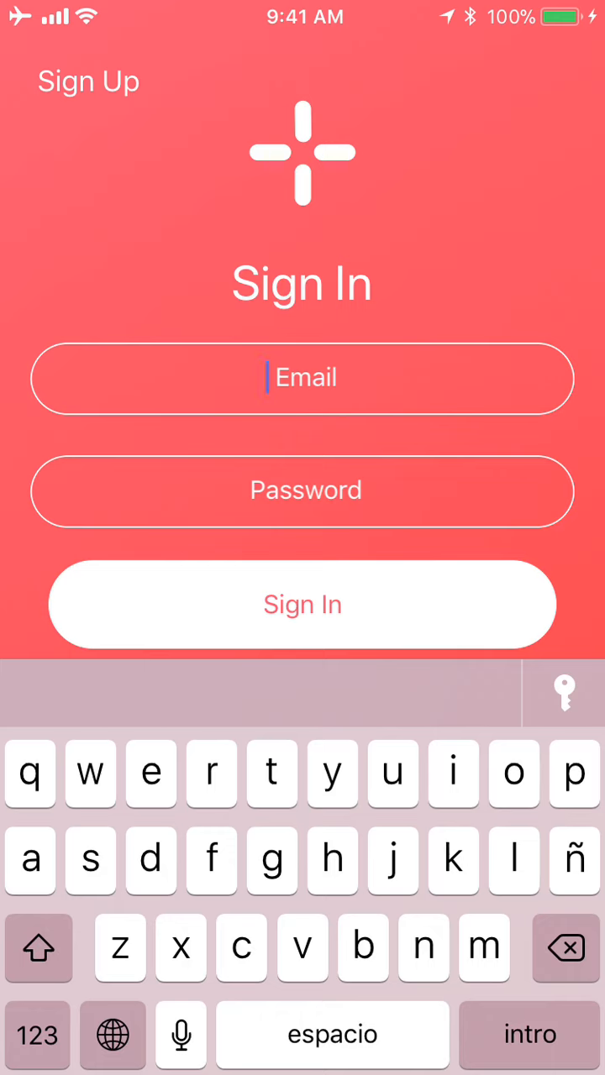
Step: Sign up a Shine Attendant account with the attendant's email and password, landing on the Activate screen
left_click(88, 81)
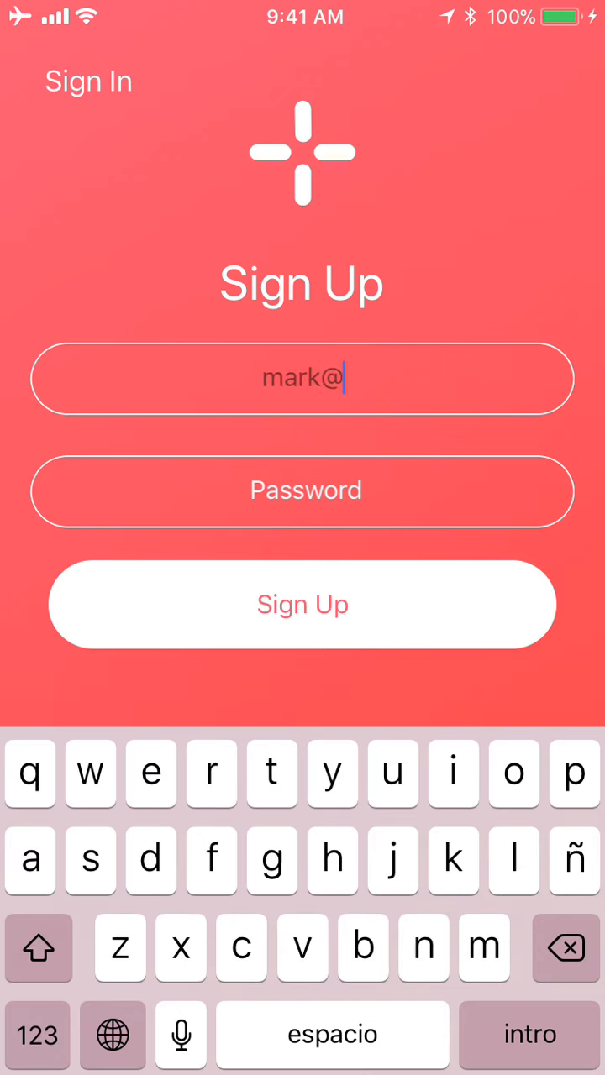
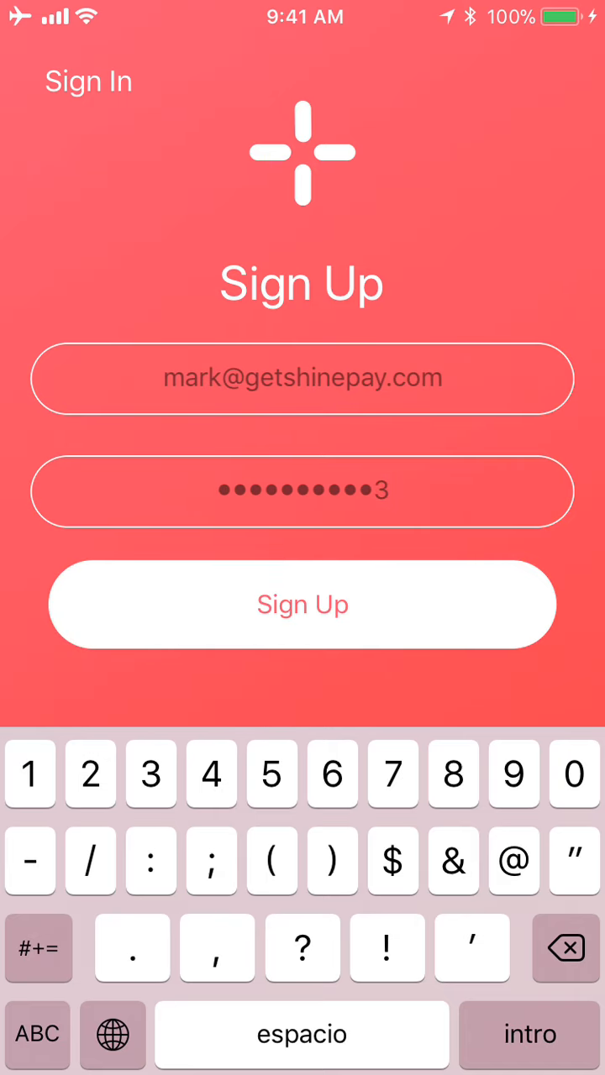
left_click(302, 604)
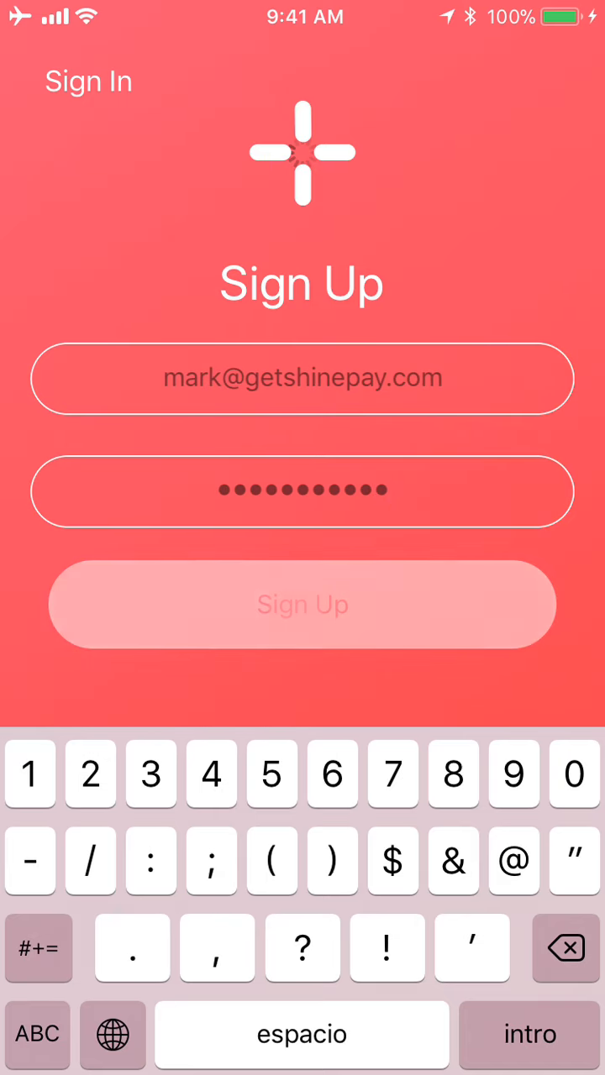
left_click(303, 605)
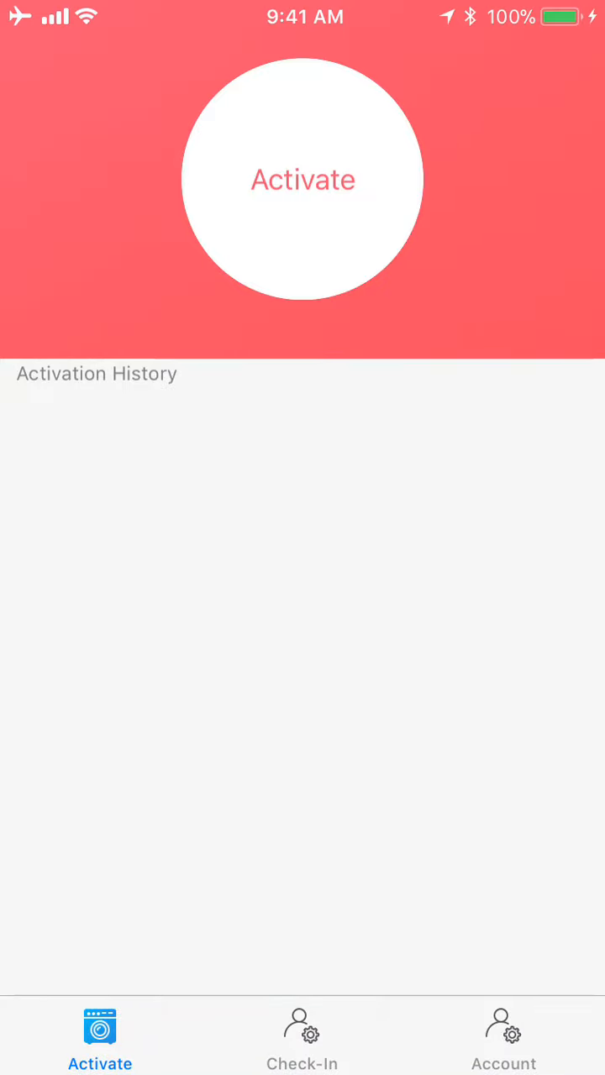